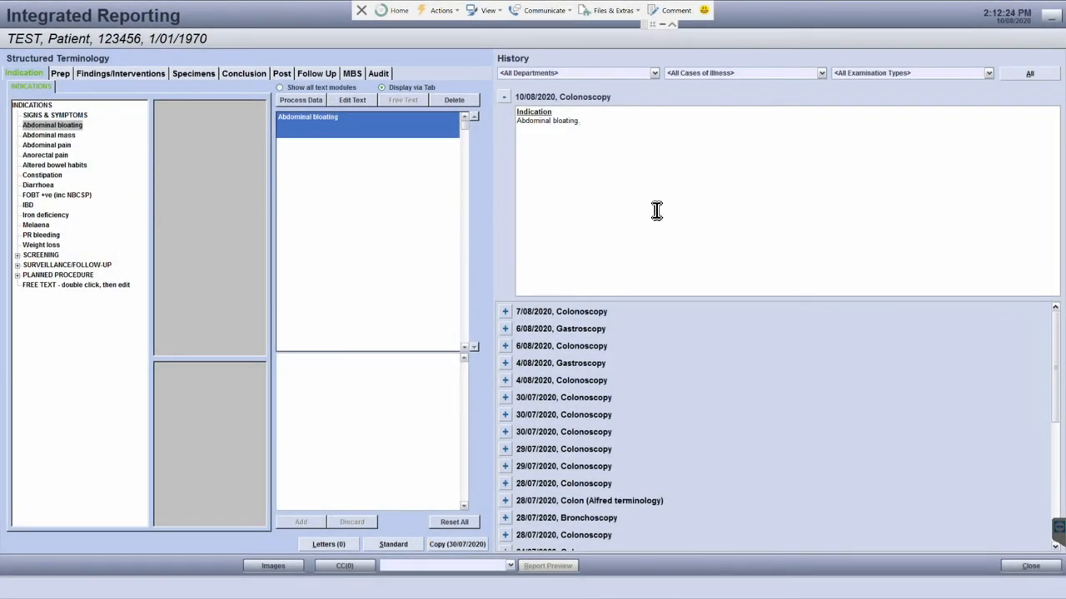
{"action": "mouse_move", "coordinate": [506, 219]}
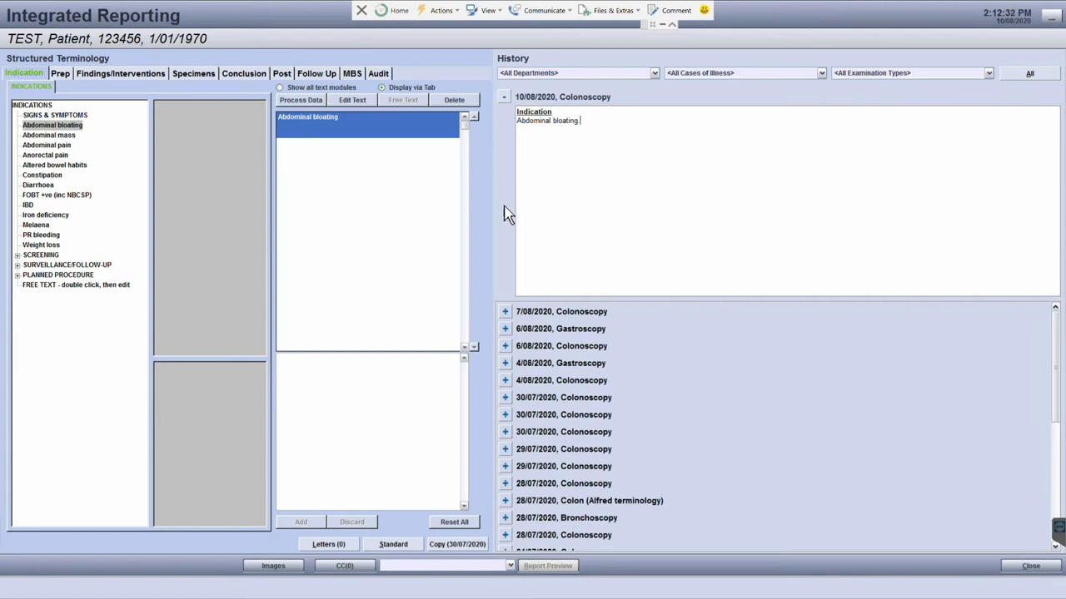
{"action": "mouse_move", "coordinate": [252, 273]}
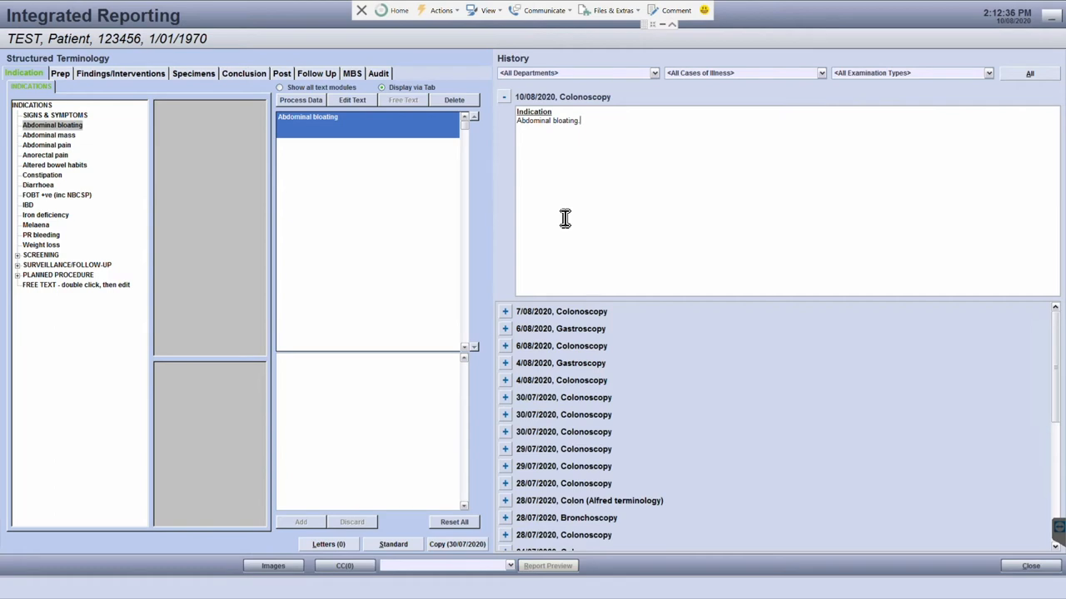
{"action": "mouse_move", "coordinate": [553, 229]}
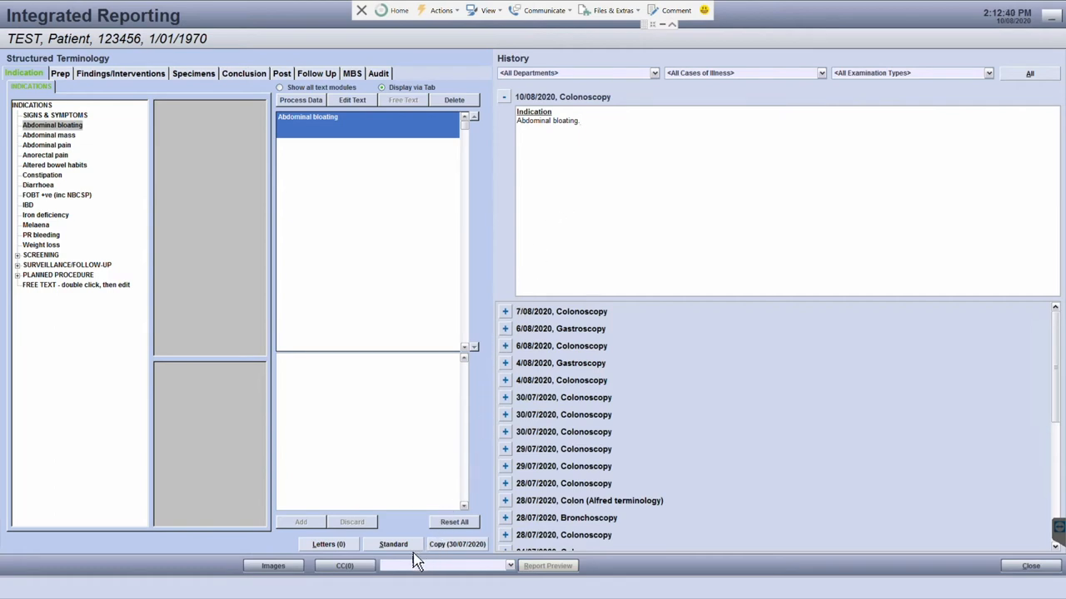
Step: Select the 'Normal Colonoscopy - Caecum - GP 2 weeks - repeat 5 years' standard report template
{"action": "left_click", "coordinate": [393, 544]}
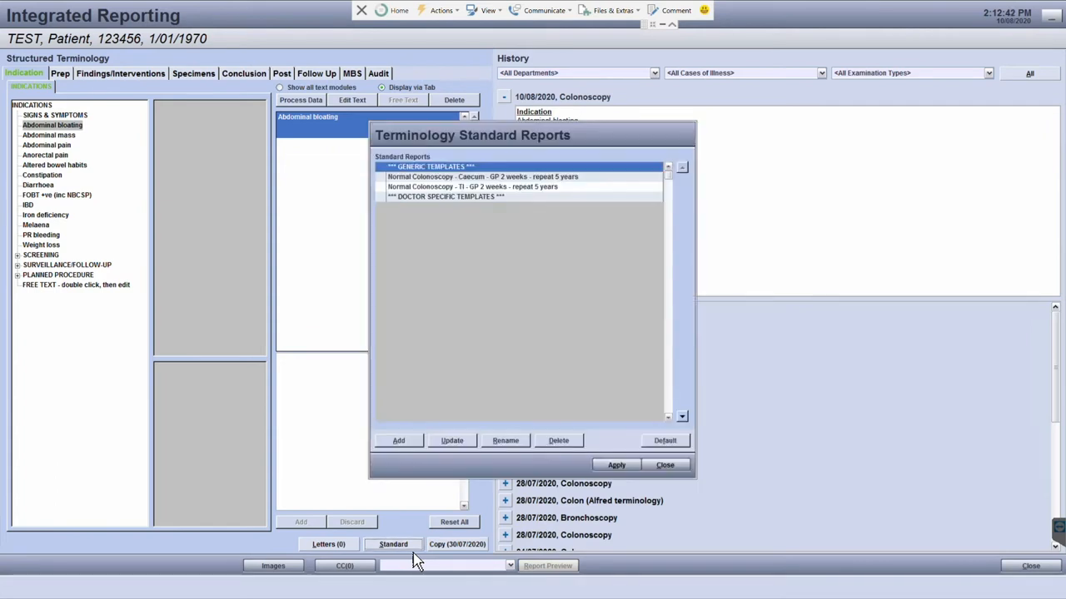
{"action": "mouse_move", "coordinate": [443, 210]}
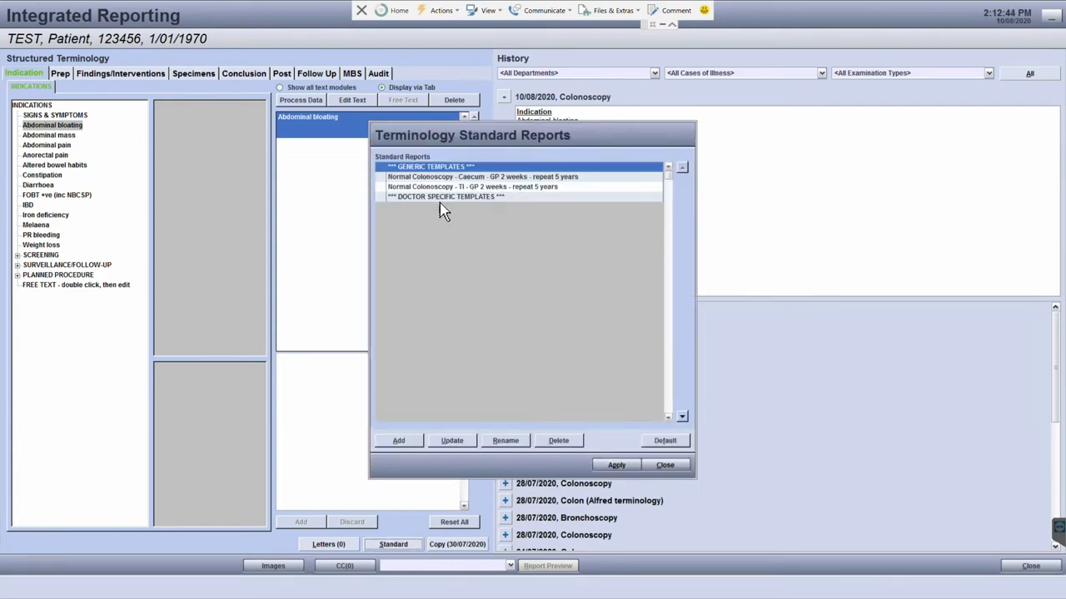
{"action": "mouse_move", "coordinate": [520, 198]}
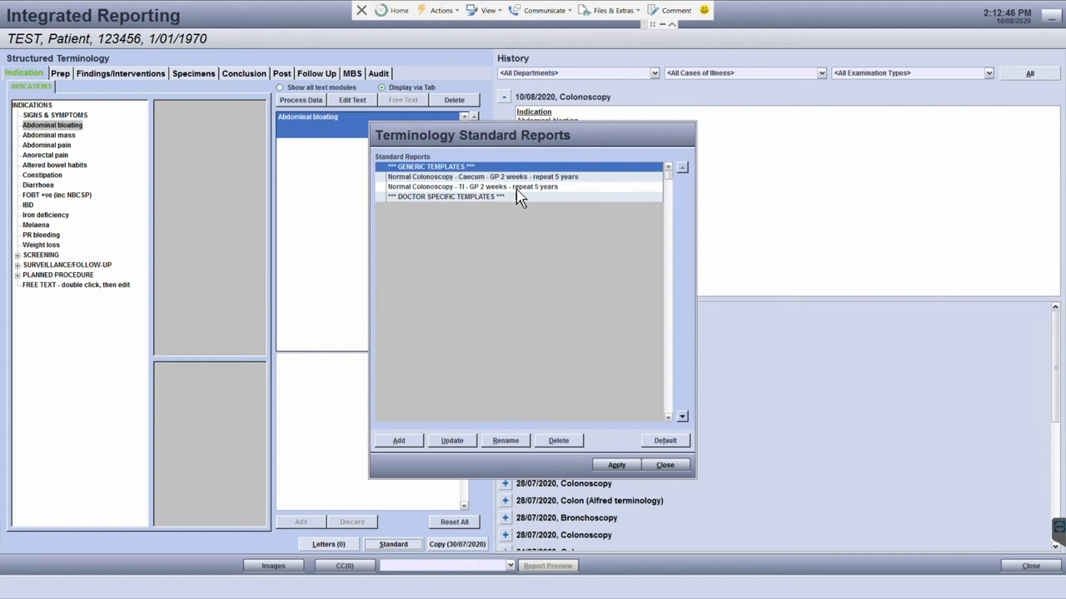
{"action": "mouse_move", "coordinate": [494, 197]}
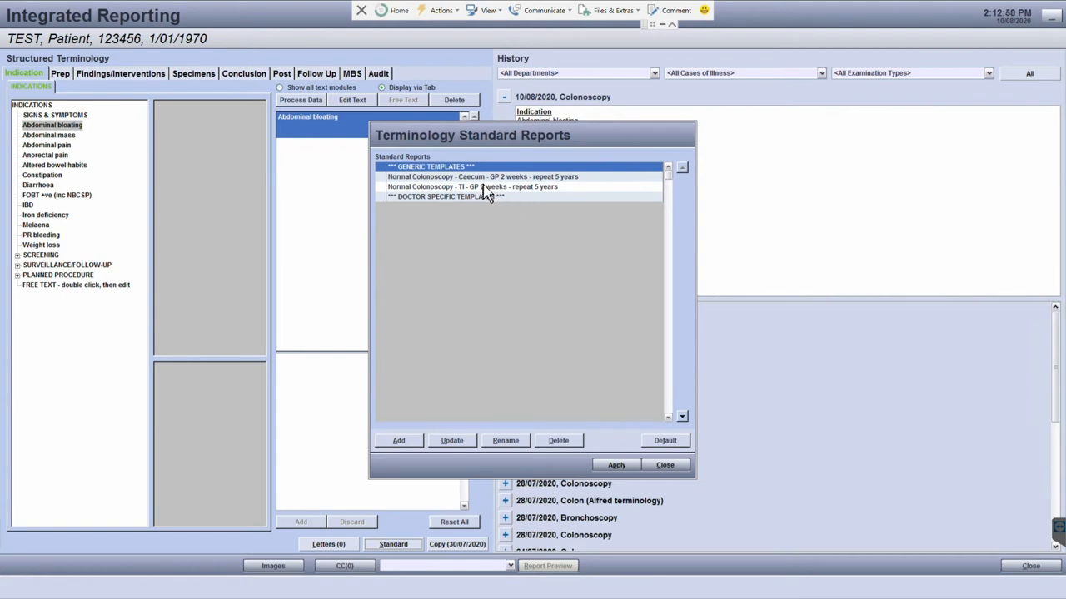
{"action": "left_click", "coordinate": [483, 176]}
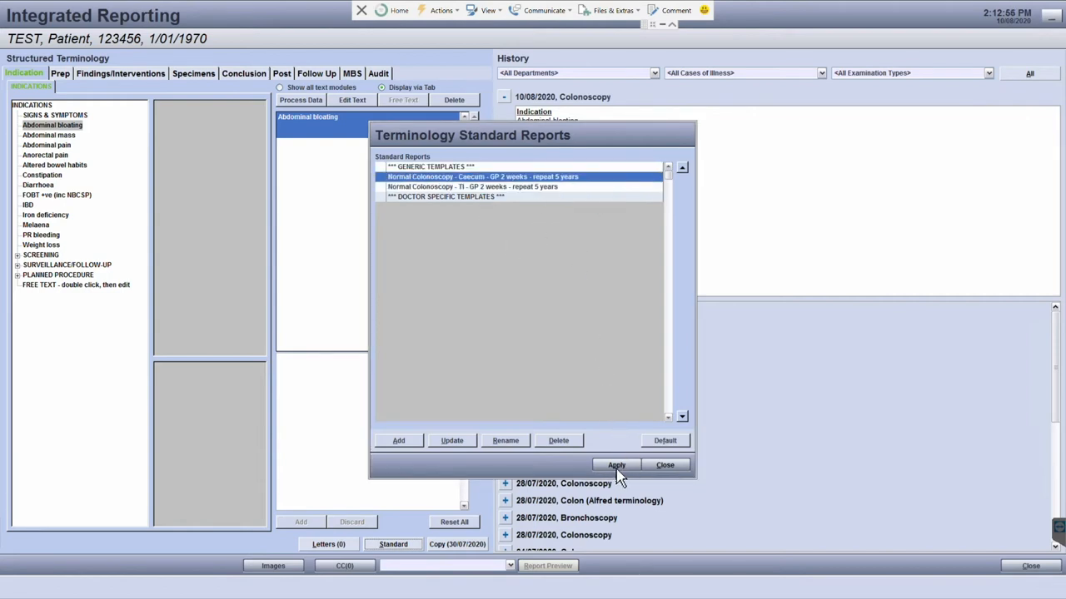
Step: Apply the Normal Colonoscopy - Caecum template to the current report
{"action": "left_click", "coordinate": [616, 465]}
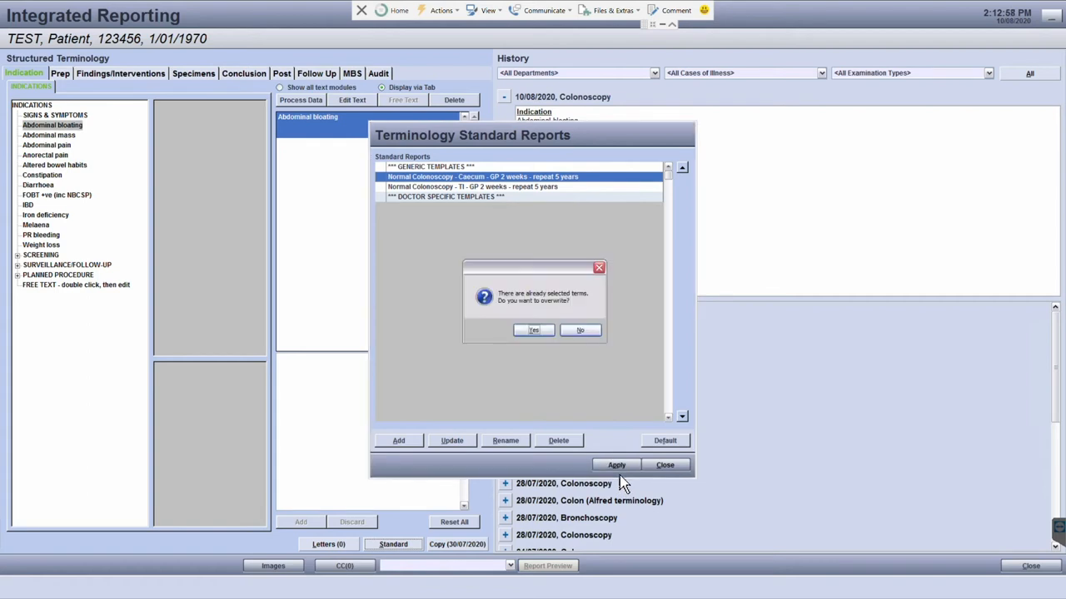
{"action": "mouse_move", "coordinate": [562, 381]}
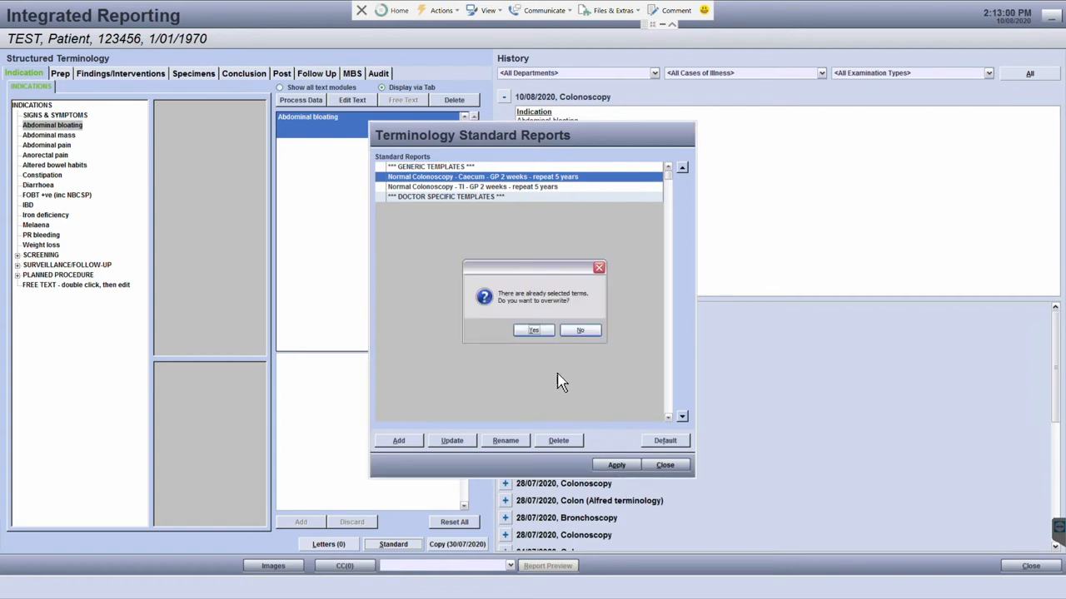
{"action": "mouse_move", "coordinate": [542, 290]}
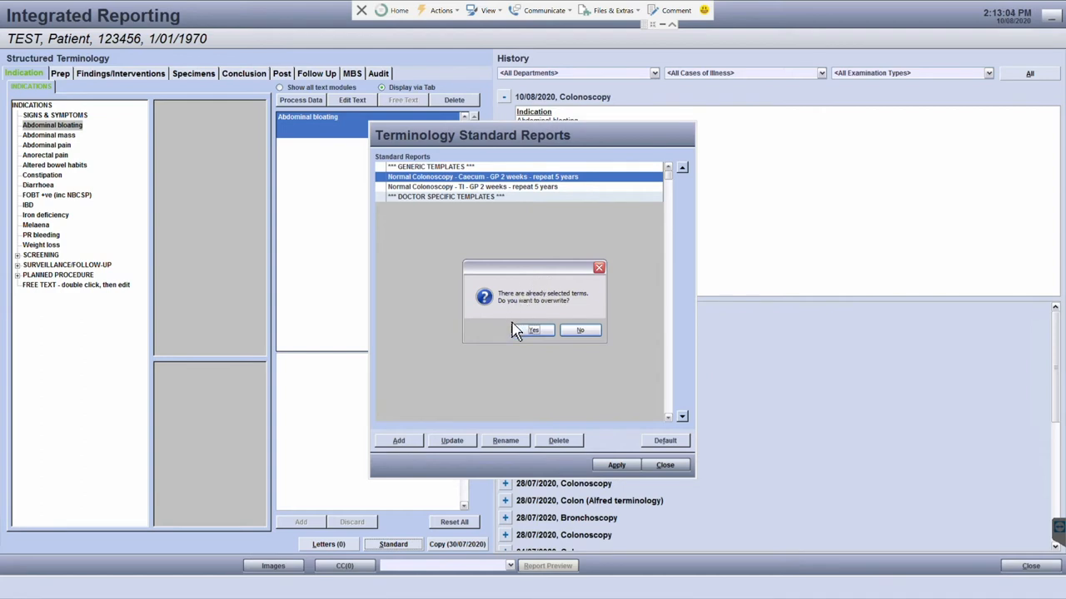
{"action": "mouse_move", "coordinate": [612, 341]}
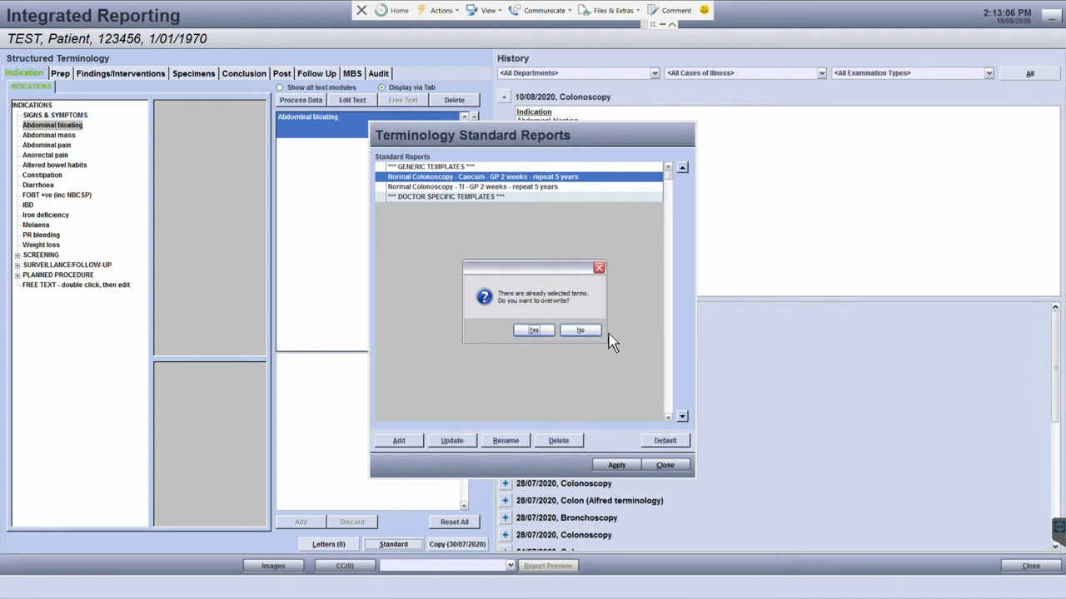
Step: Confirm overwriting the existing terms with the template's preparation, findings and follow-up text
{"action": "left_click", "coordinate": [533, 329]}
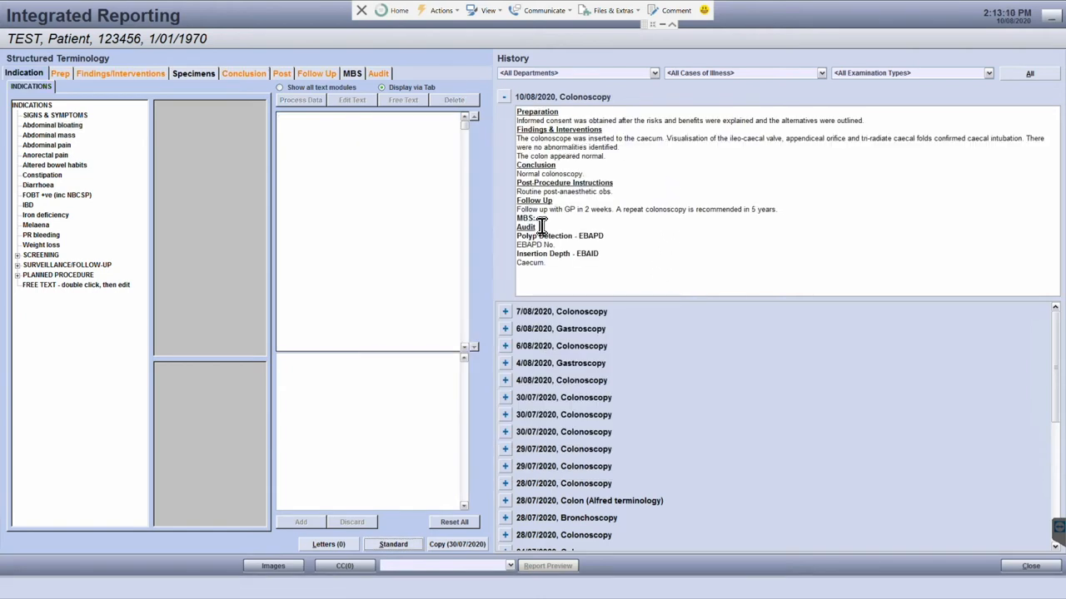
{"action": "mouse_move", "coordinate": [607, 140]}
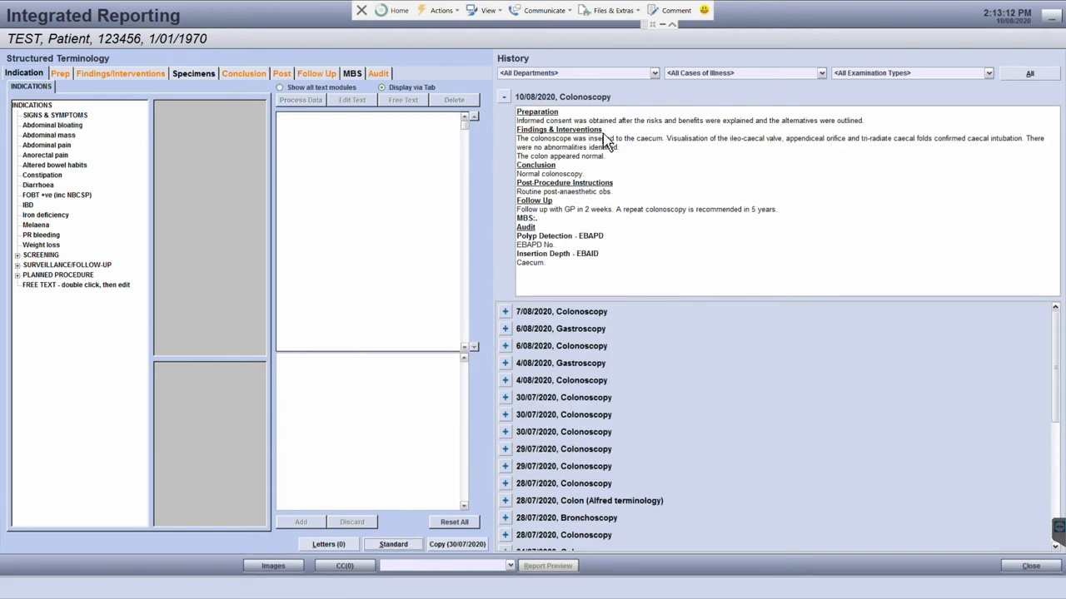
{"action": "mouse_move", "coordinate": [654, 219]}
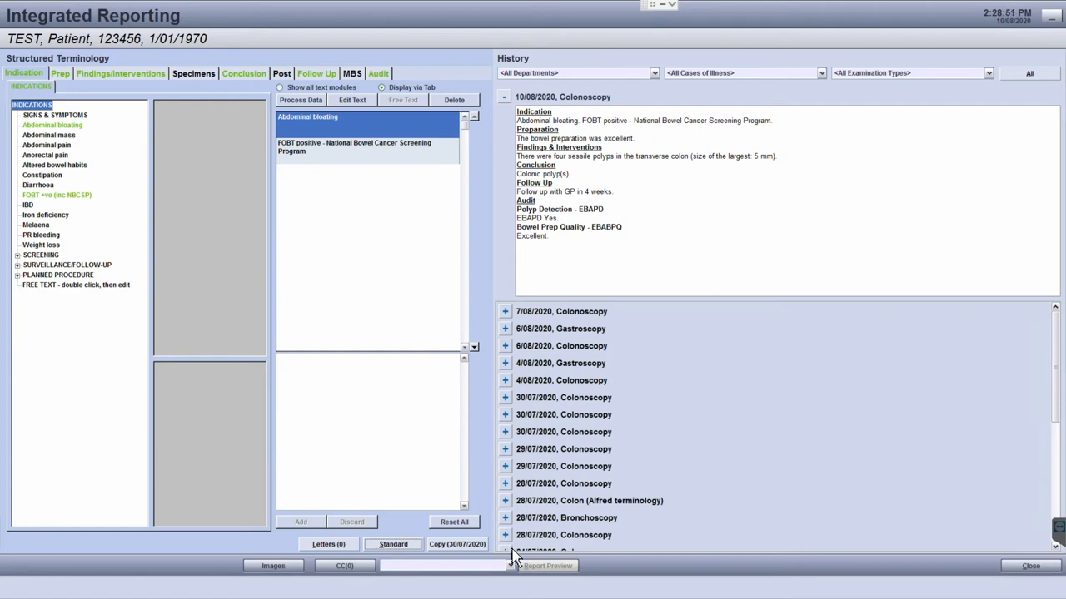
{"action": "left_click", "coordinate": [393, 543]}
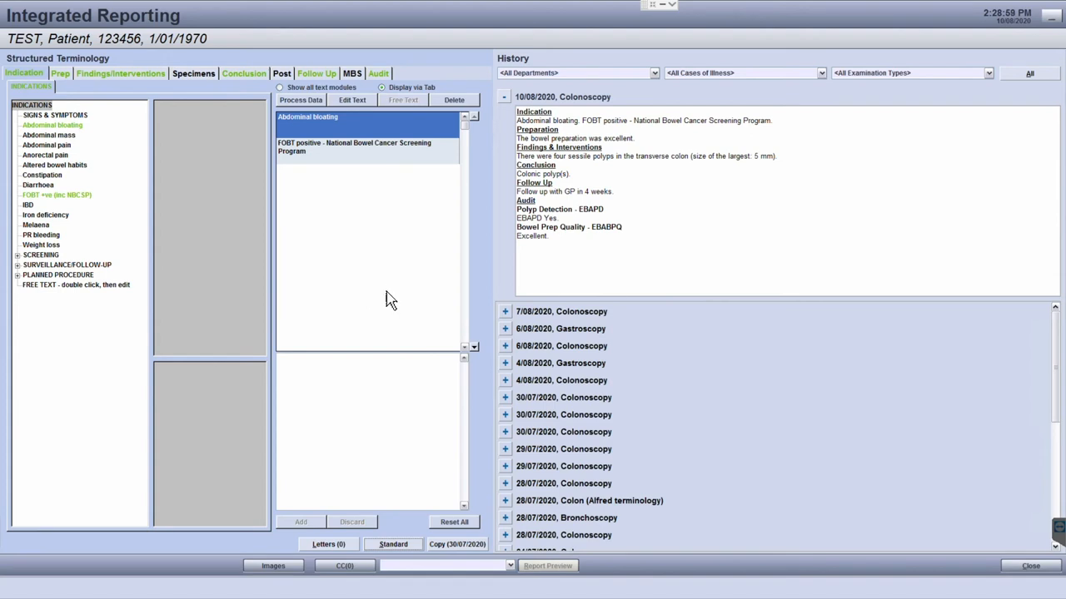
{"action": "mouse_move", "coordinate": [517, 152]}
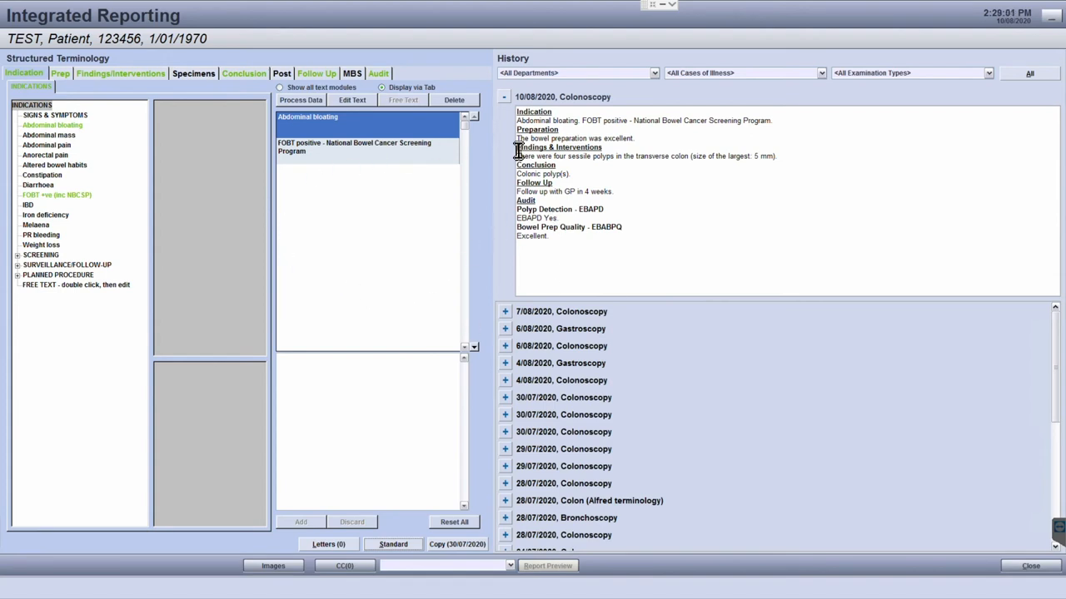
{"action": "mouse_move", "coordinate": [514, 185]}
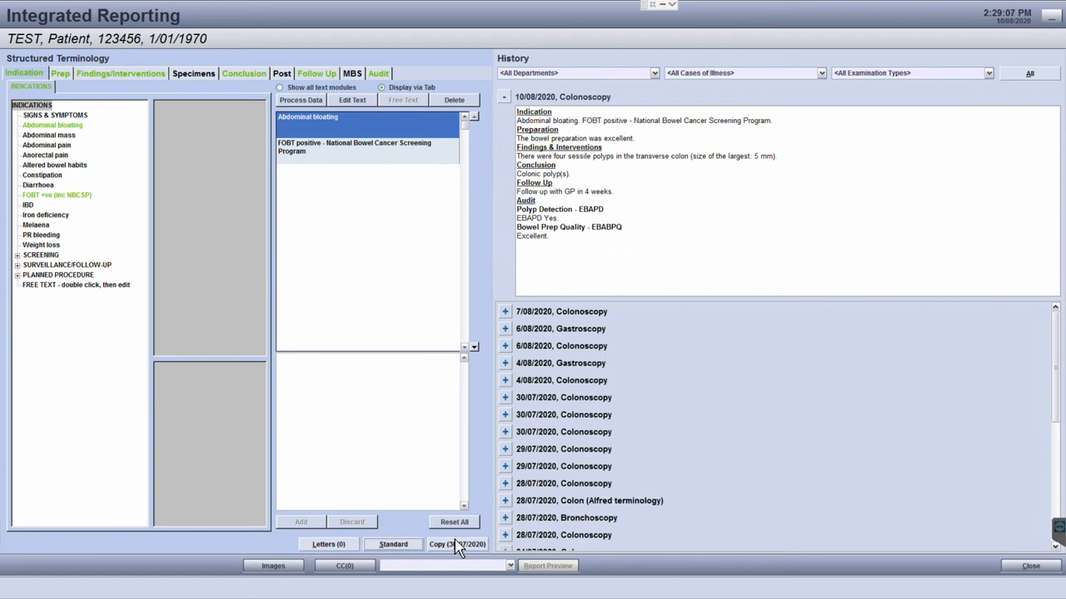
{"action": "left_click", "coordinate": [456, 544]}
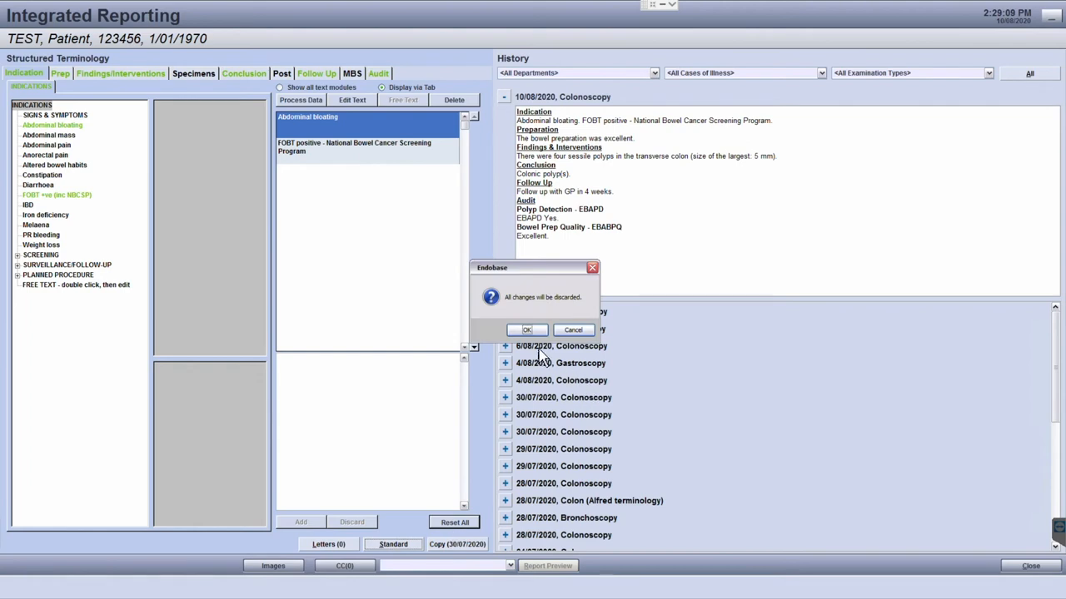
{"action": "left_click", "coordinate": [527, 330]}
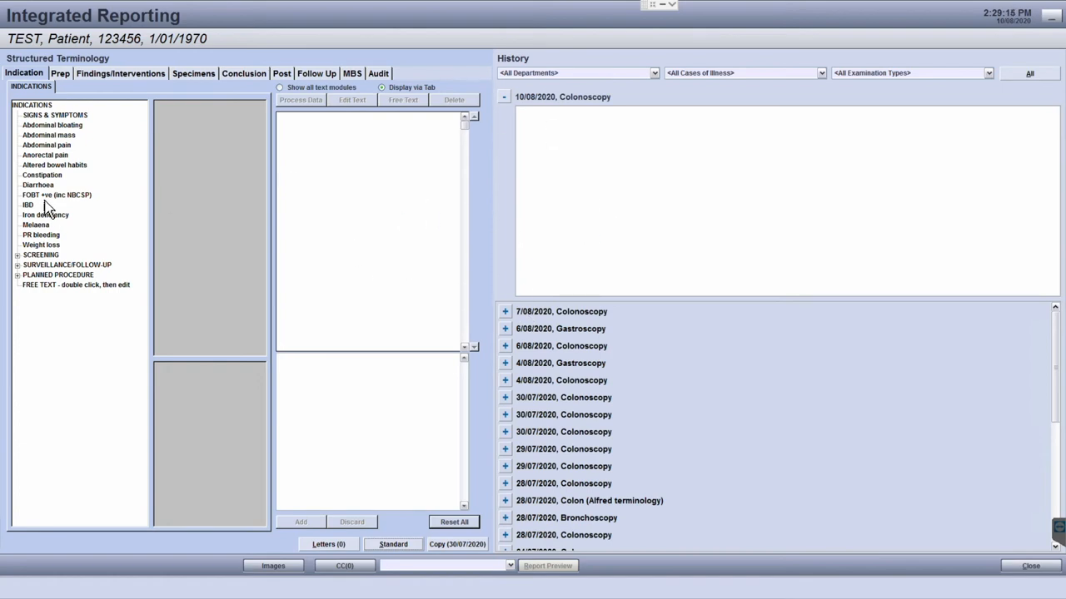
Step: Record FOBT positive as the indication and Normal Colon as the colon finding
{"action": "left_click", "coordinate": [57, 195]}
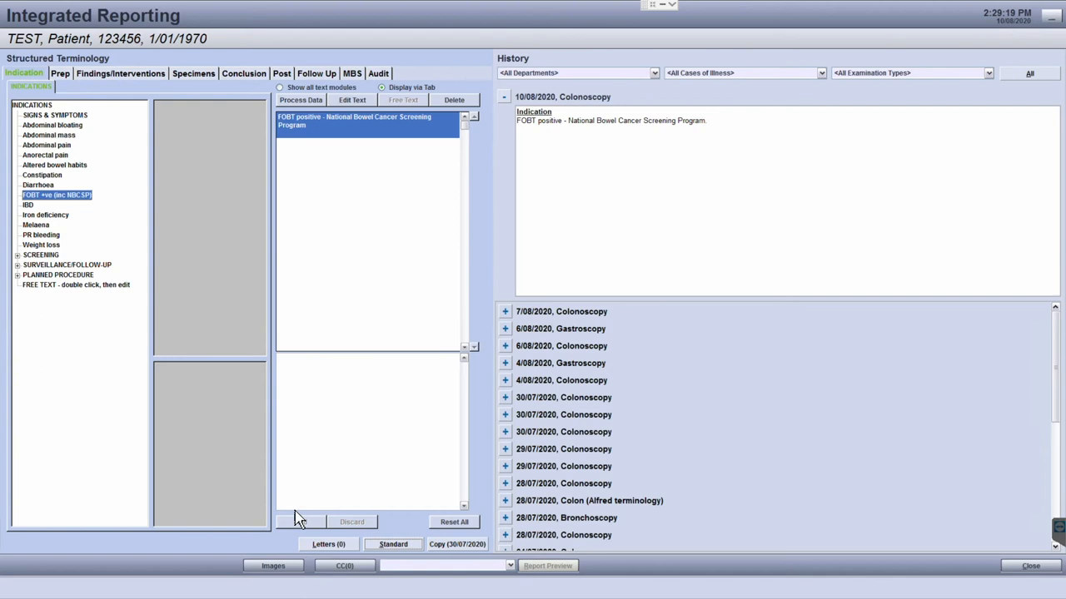
{"action": "left_click", "coordinate": [120, 73]}
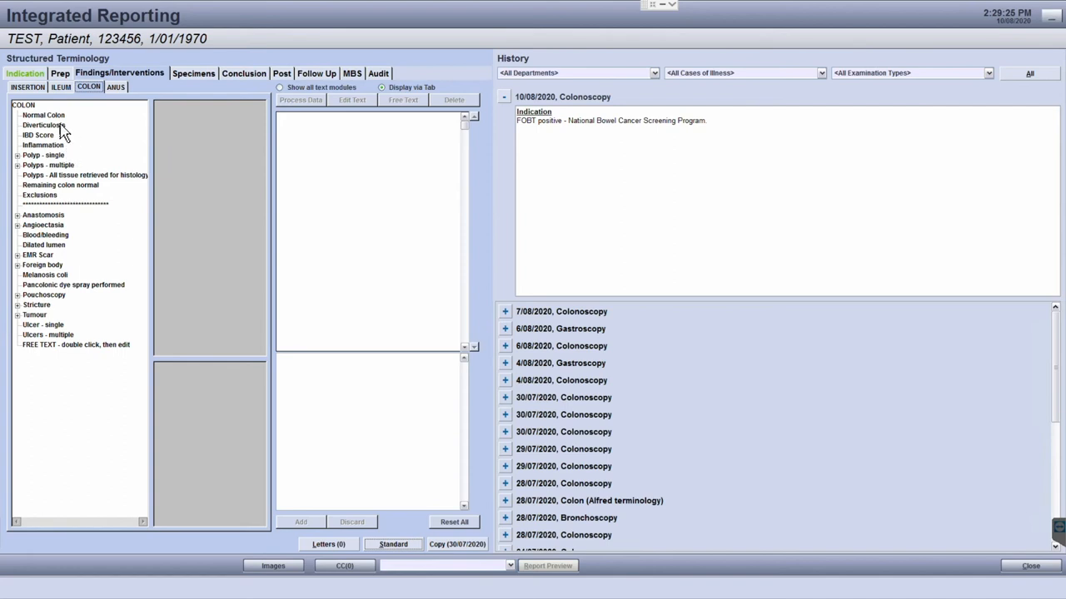
{"action": "left_click", "coordinate": [243, 73]}
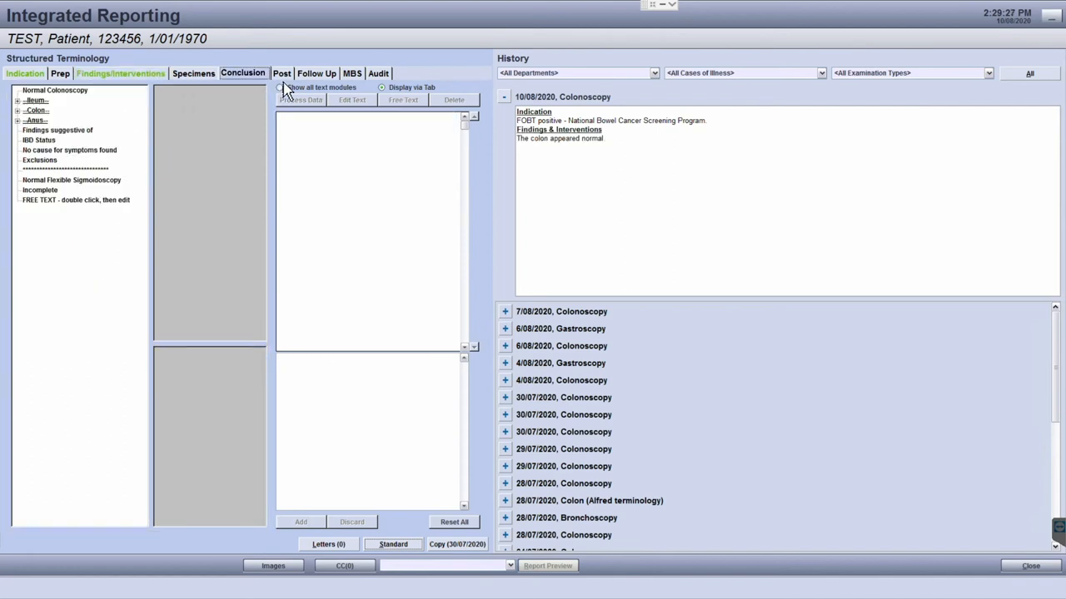
Step: Set the follow-up to the GP with a 4-week timeframe
{"action": "left_click", "coordinate": [316, 73]}
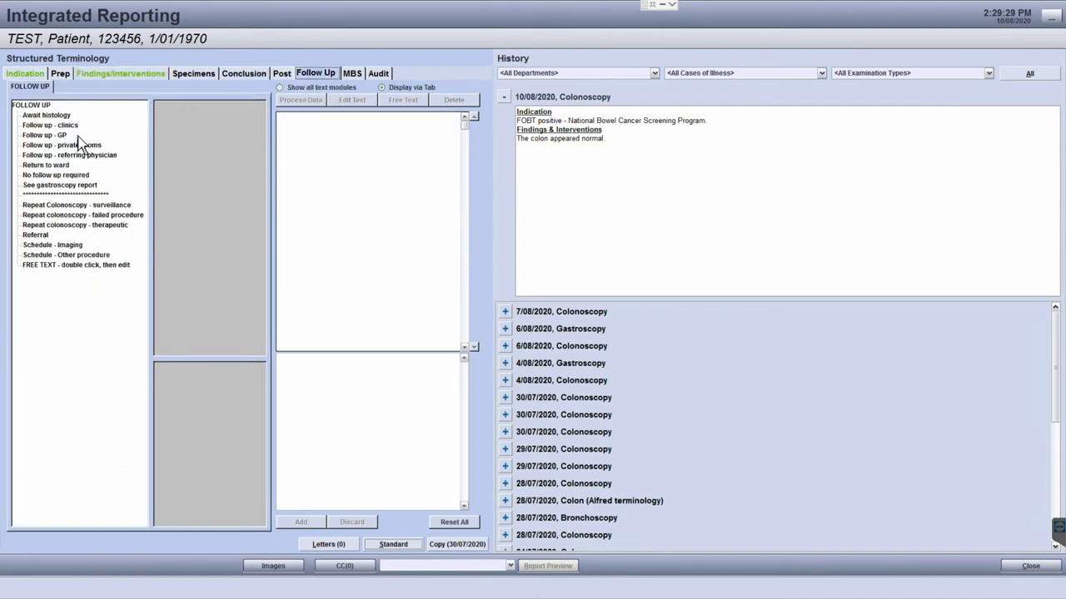
{"action": "left_click", "coordinate": [44, 134]}
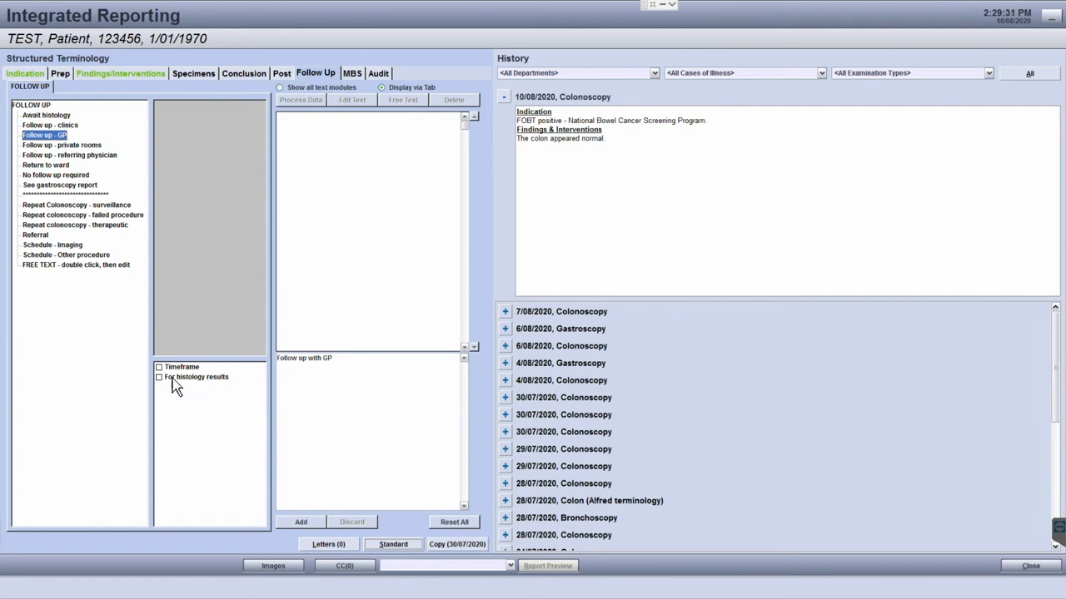
{"action": "left_click", "coordinate": [181, 366]}
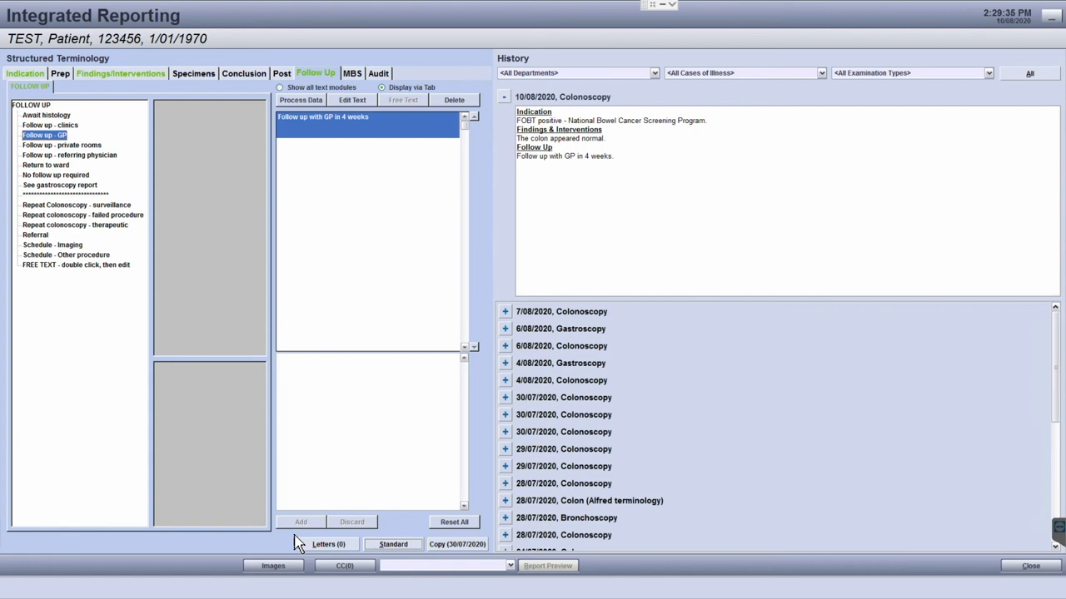
{"action": "mouse_move", "coordinate": [470, 392]}
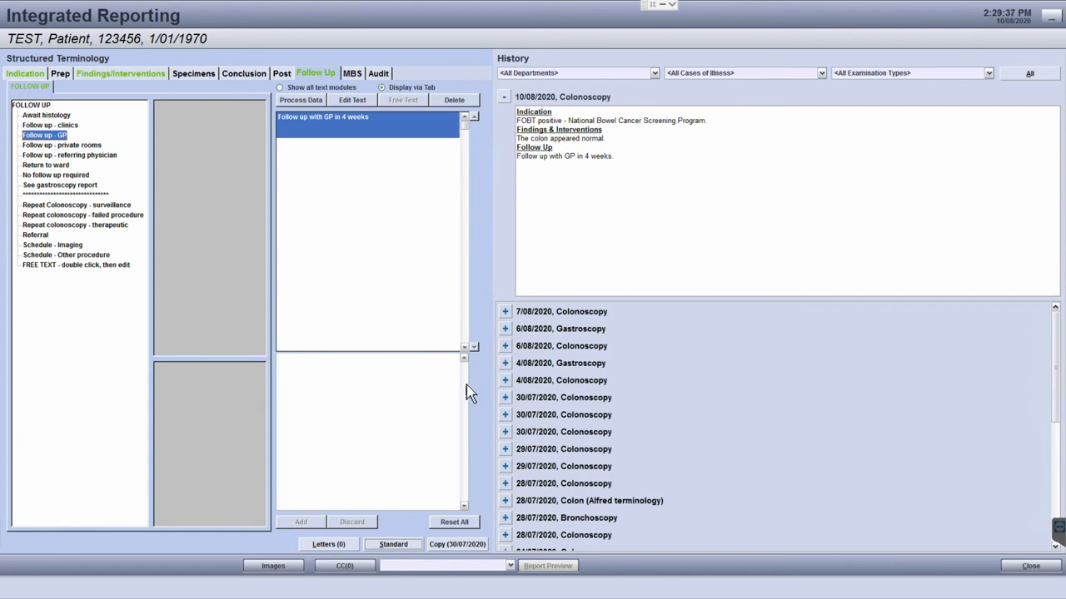
{"action": "mouse_move", "coordinate": [535, 356]}
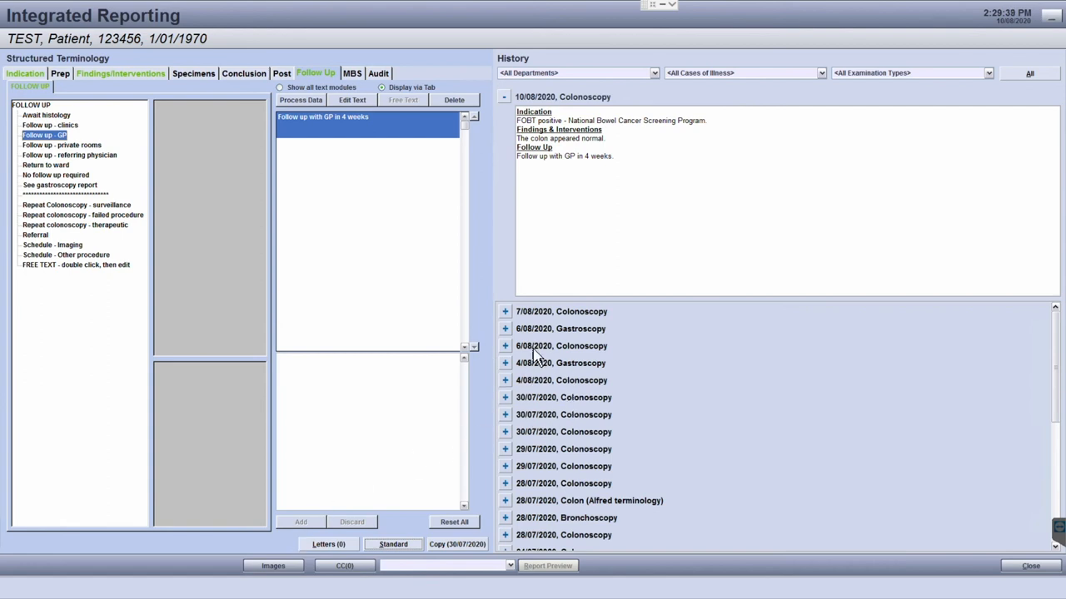
{"action": "mouse_move", "coordinate": [470, 487]}
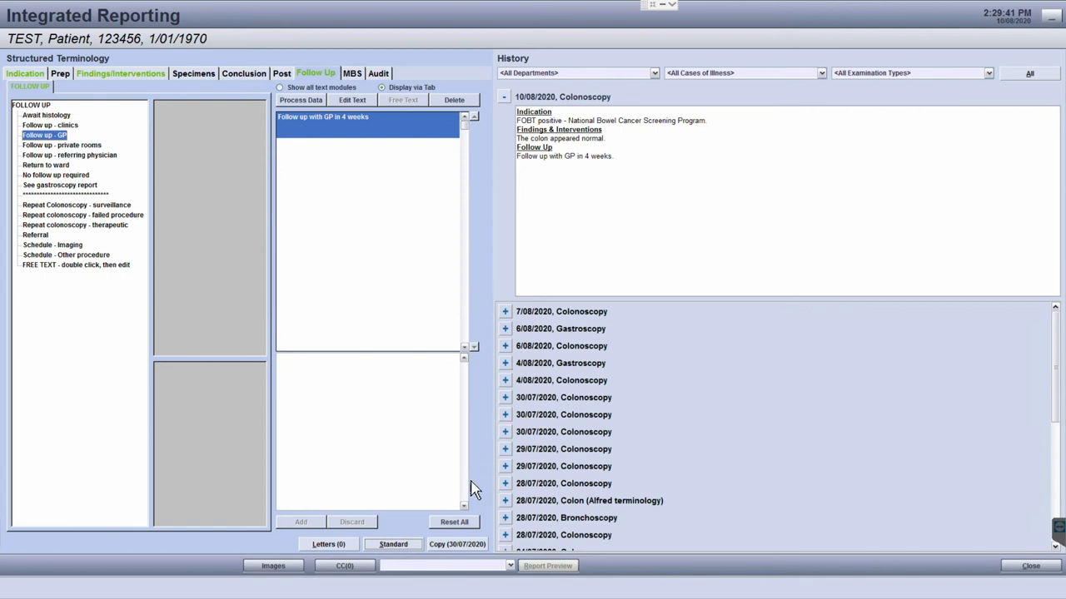
Step: Start adding the current entries as a new standard report, defaulting to 'Standard Report 1'
{"action": "left_click", "coordinate": [393, 544]}
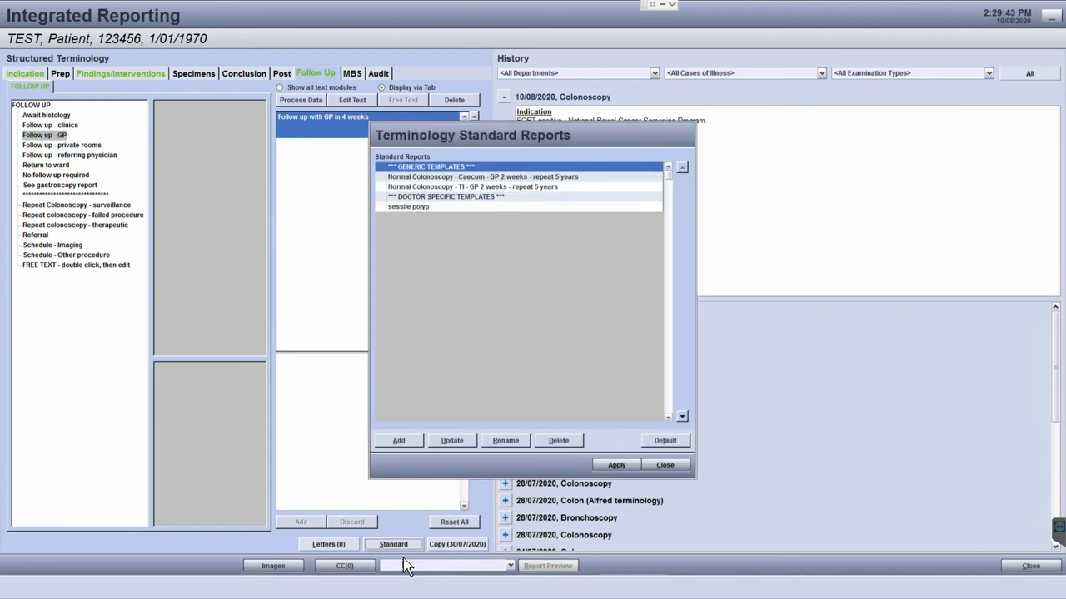
{"action": "mouse_move", "coordinate": [397, 460]}
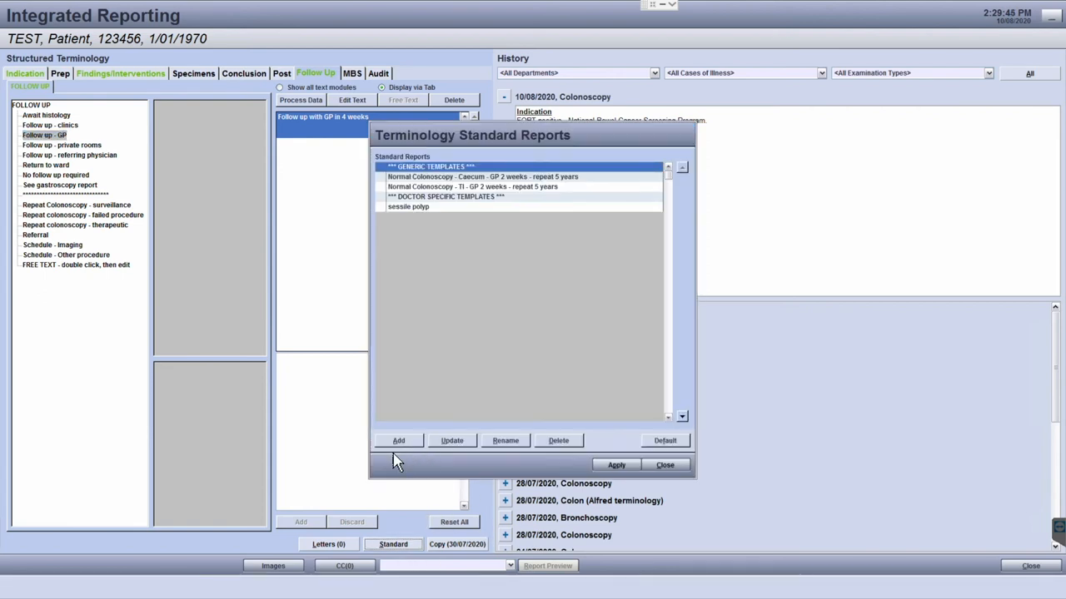
{"action": "left_click", "coordinate": [398, 441]}
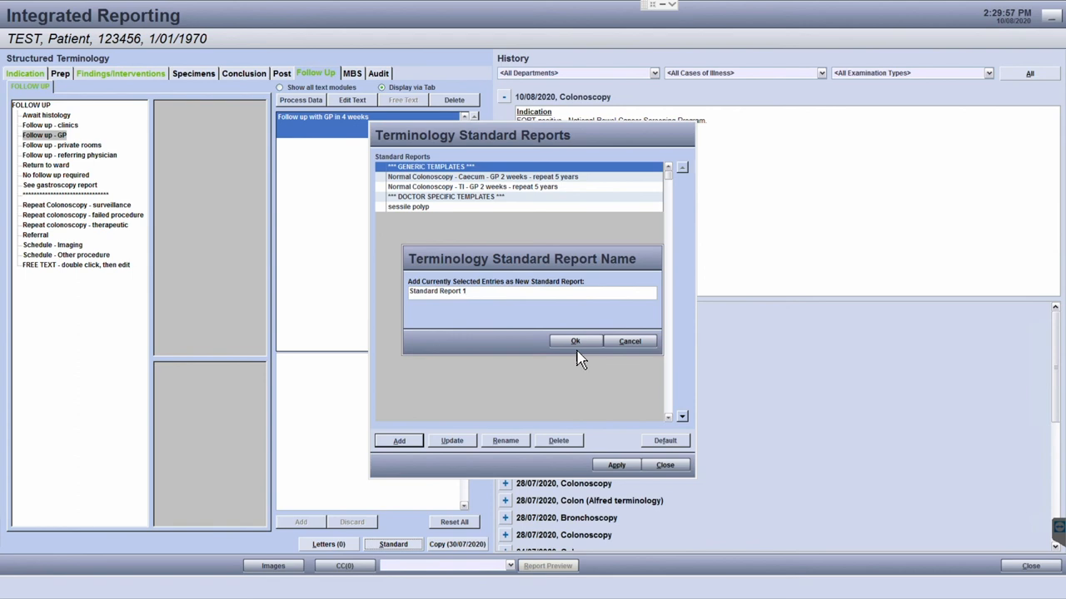
Step: Accept the name 'Standard Report 1' to add it to the standard reports list
{"action": "left_click", "coordinate": [575, 341]}
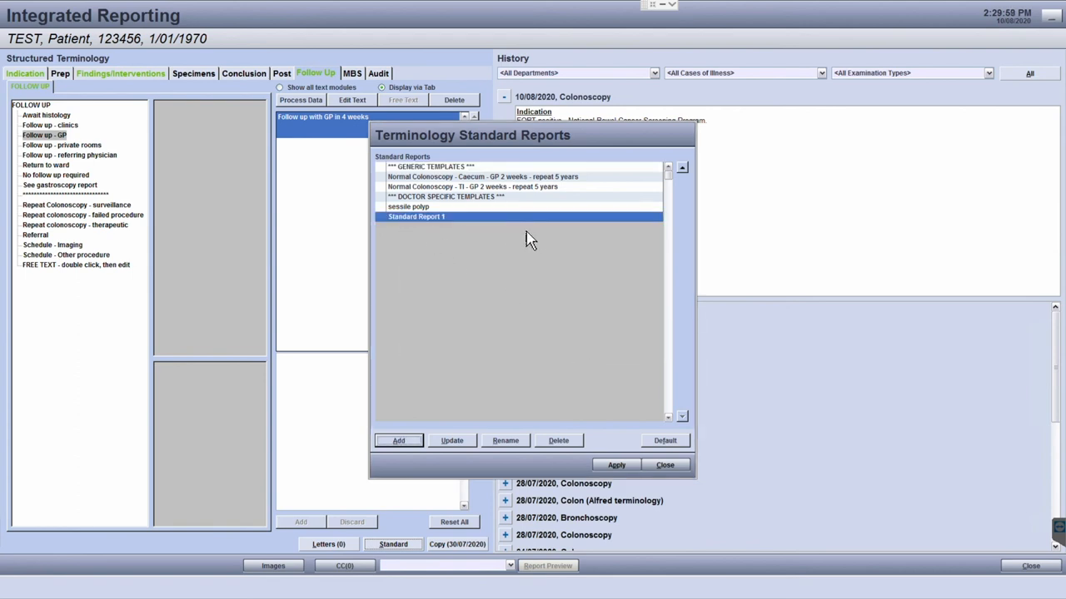
{"action": "mouse_move", "coordinate": [488, 236]}
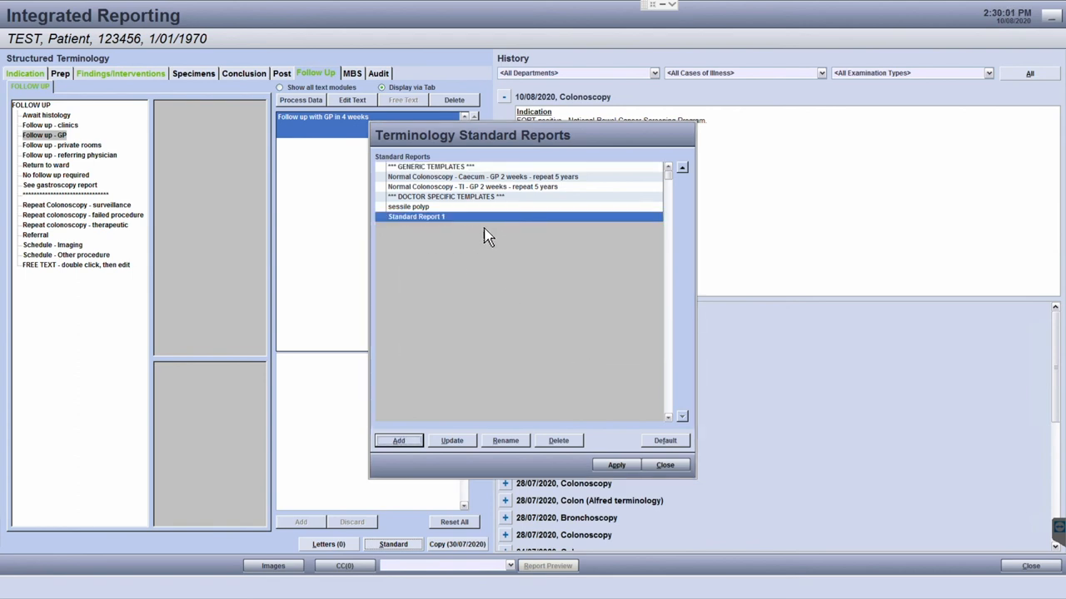
{"action": "mouse_move", "coordinate": [520, 329]}
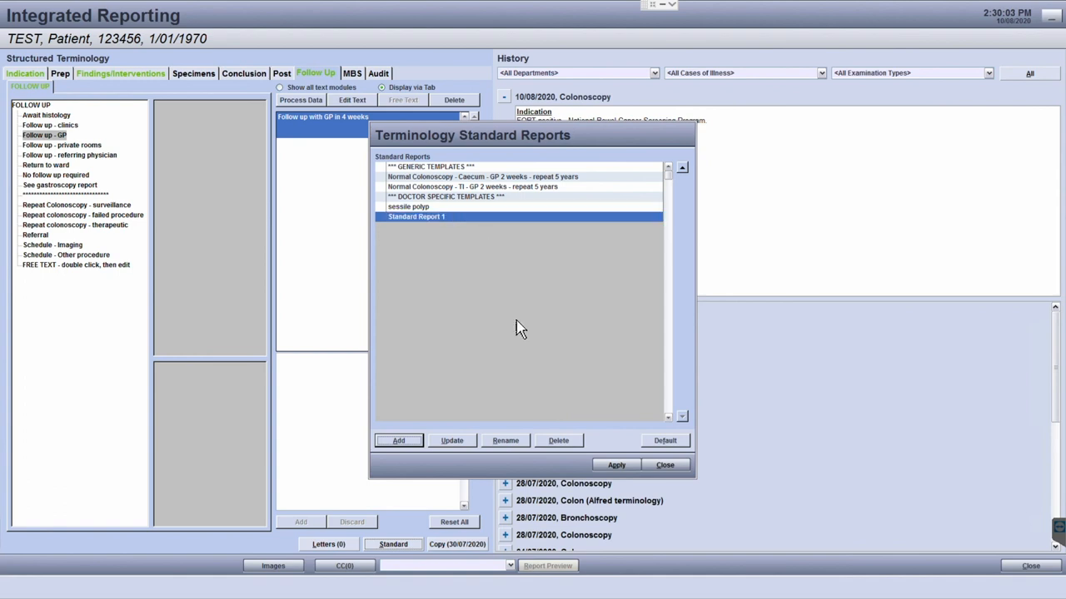
{"action": "mouse_move", "coordinate": [511, 456]}
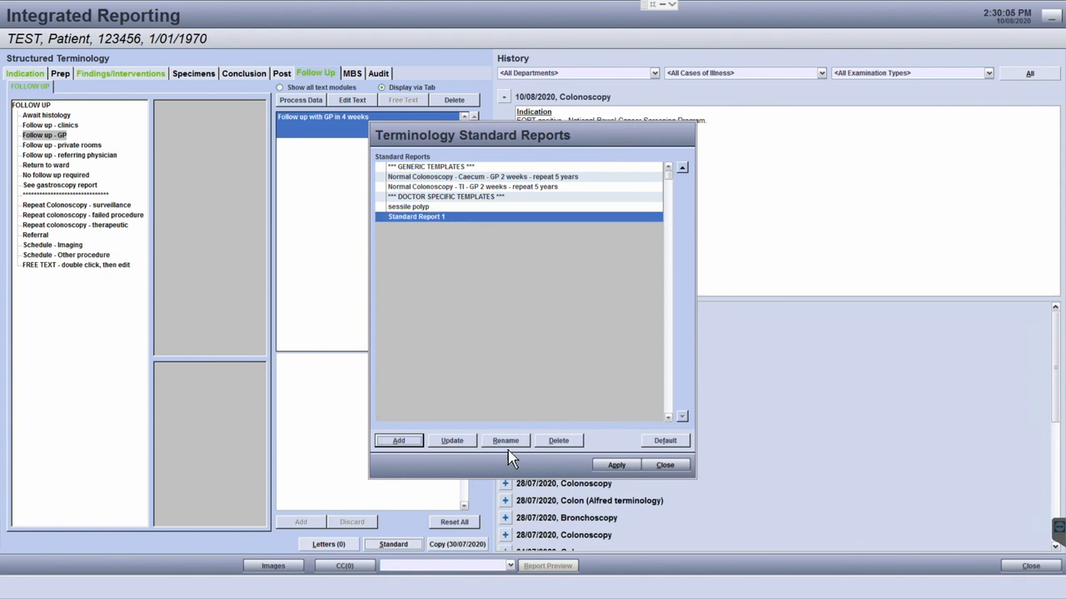
{"action": "mouse_move", "coordinate": [568, 476]}
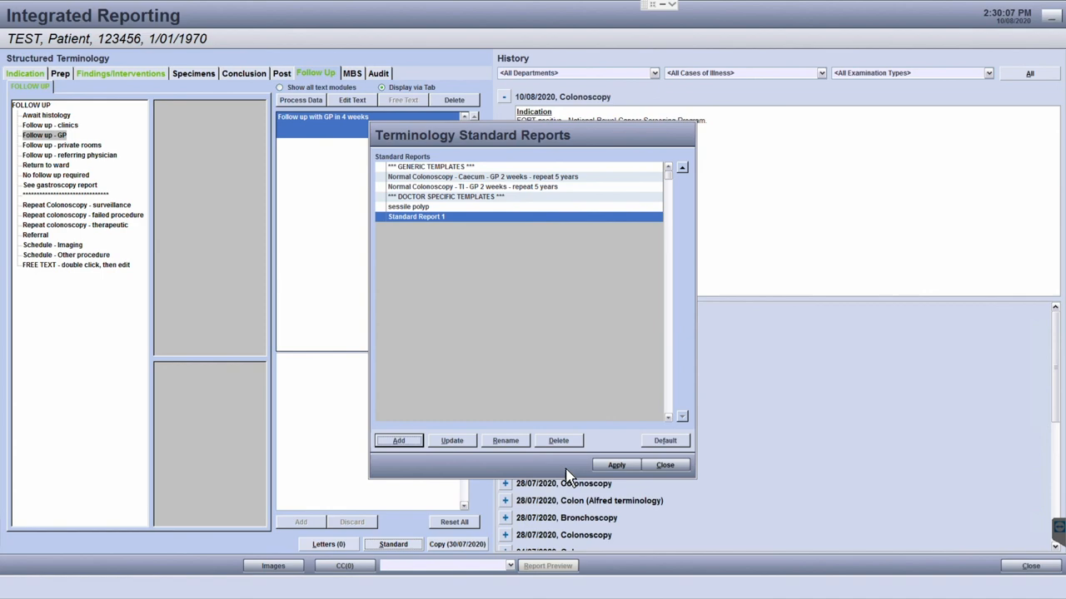
{"action": "mouse_move", "coordinate": [564, 460]}
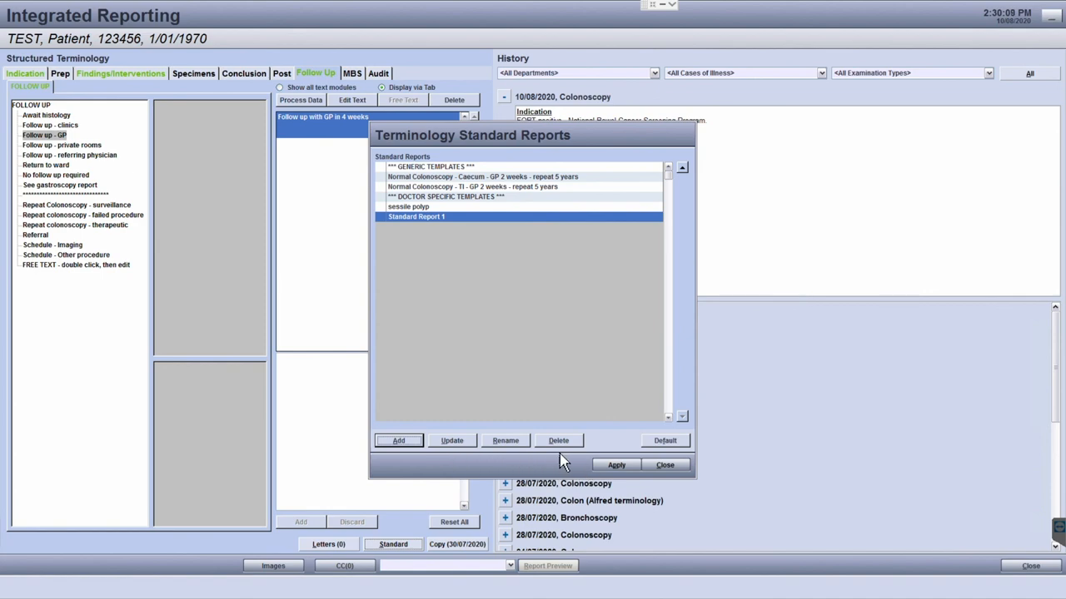